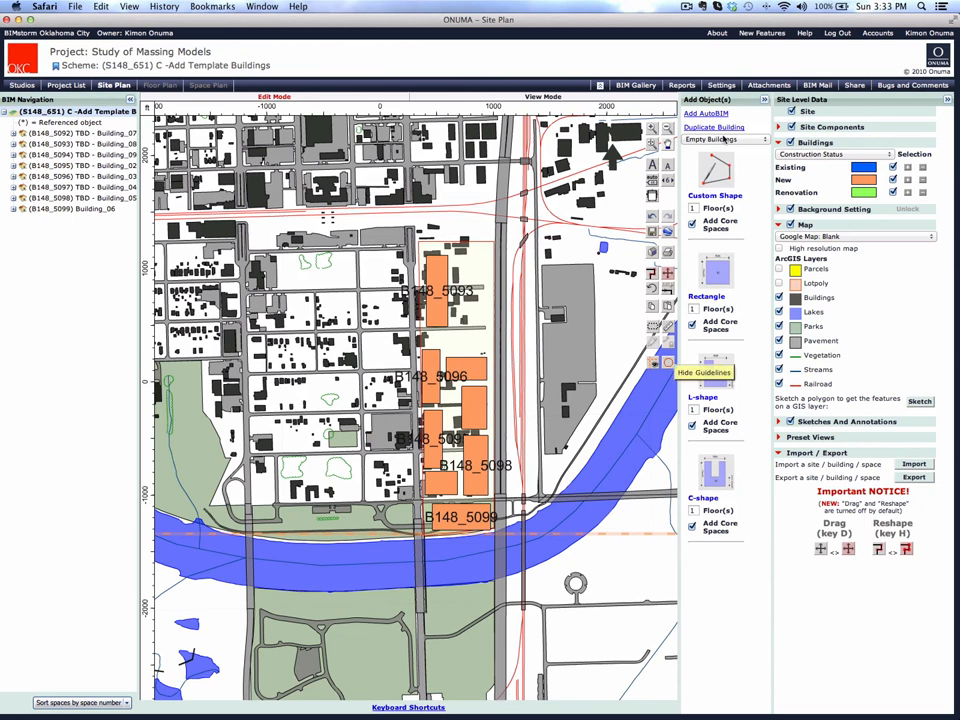
# - Choose Add Shared Buildings from OKC Prototypes, scheme G – Prototypes Residential Mixed Use
pyautogui.click(725, 139)
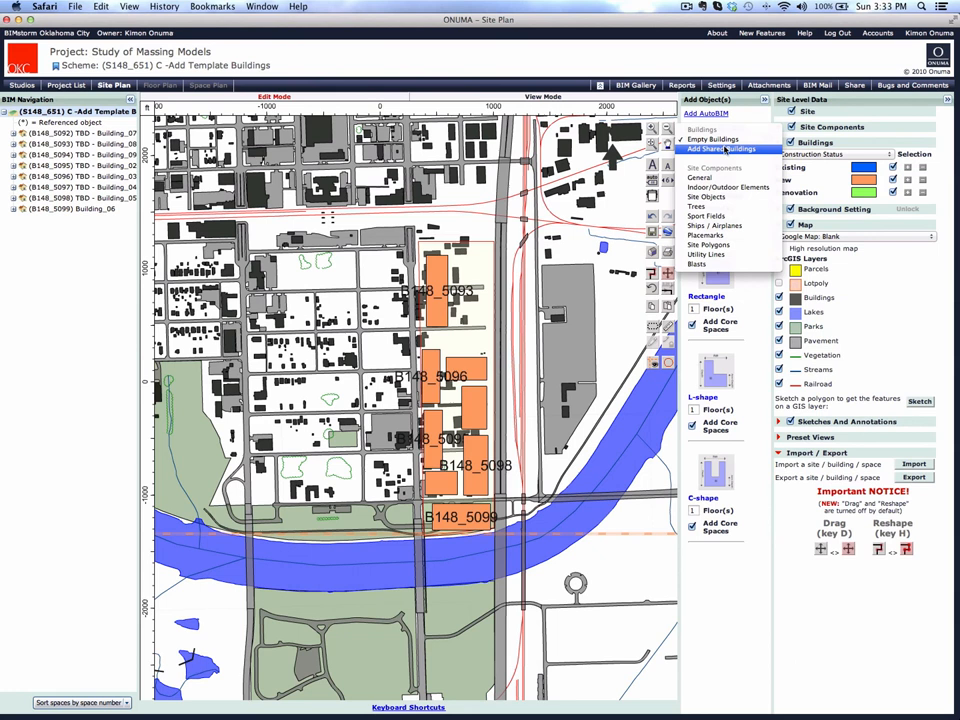
pyautogui.click(722, 149)
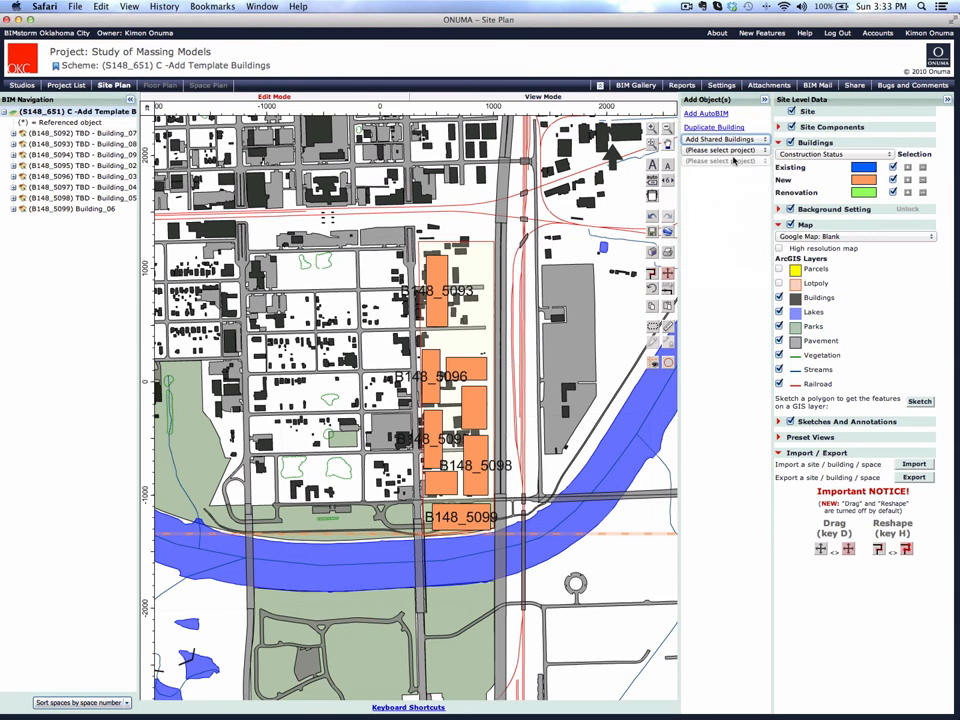
pyautogui.click(725, 150)
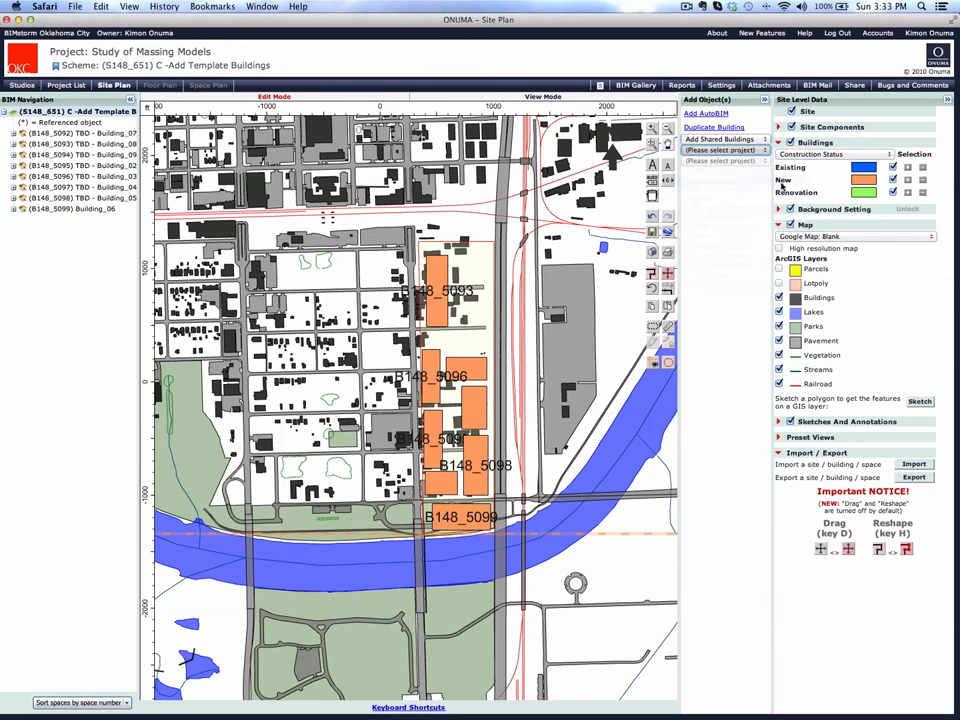
pyautogui.click(723, 149)
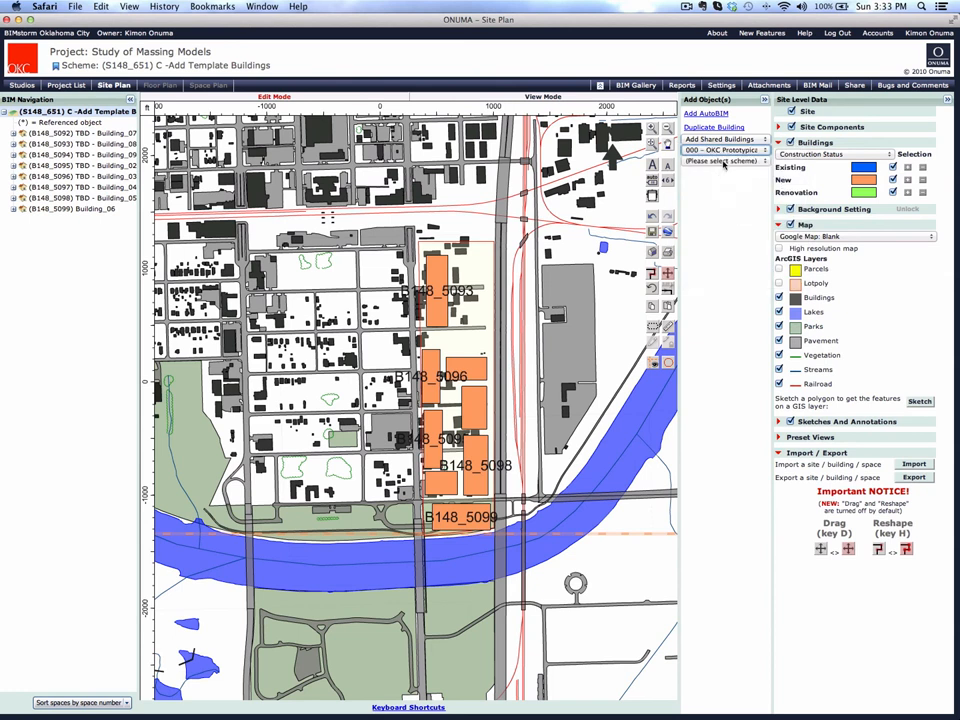
pyautogui.click(725, 161)
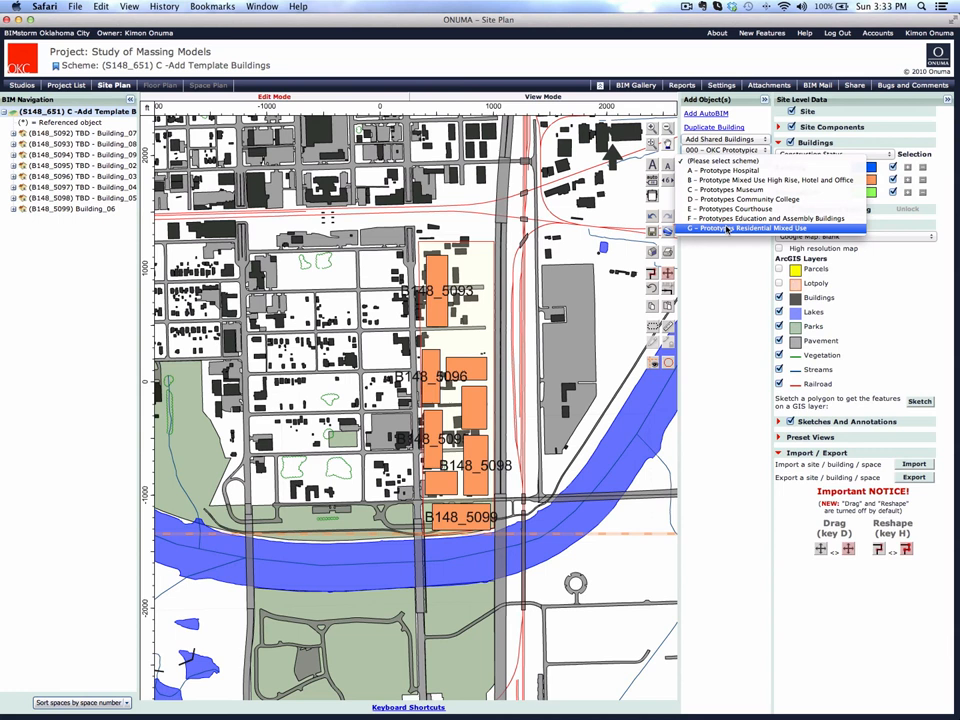
pyautogui.click(750, 227)
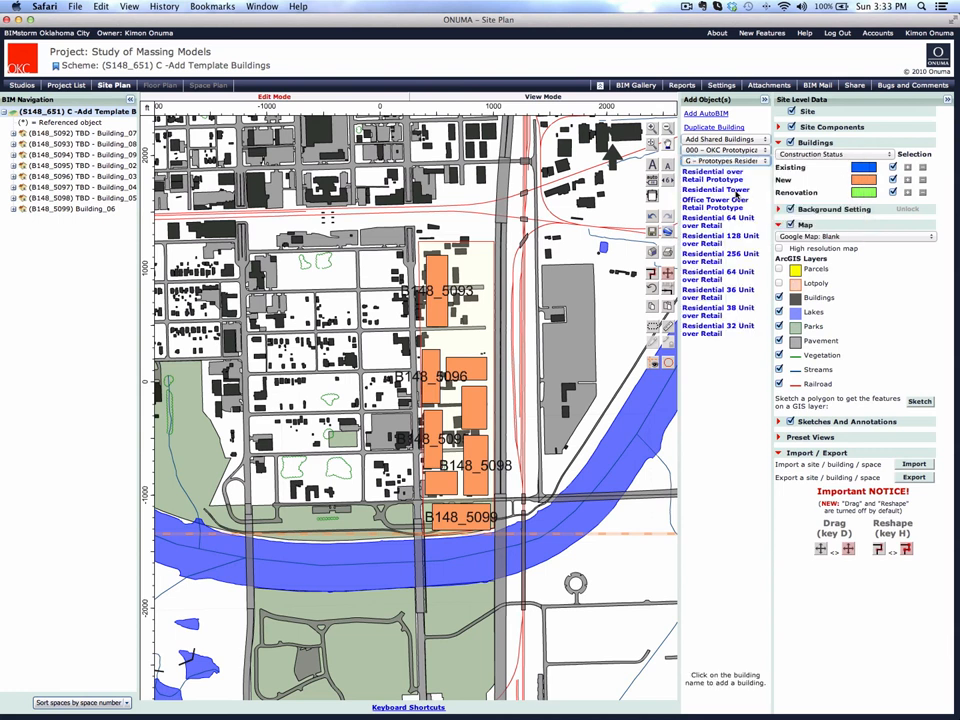
pyautogui.moveTo(700, 315)
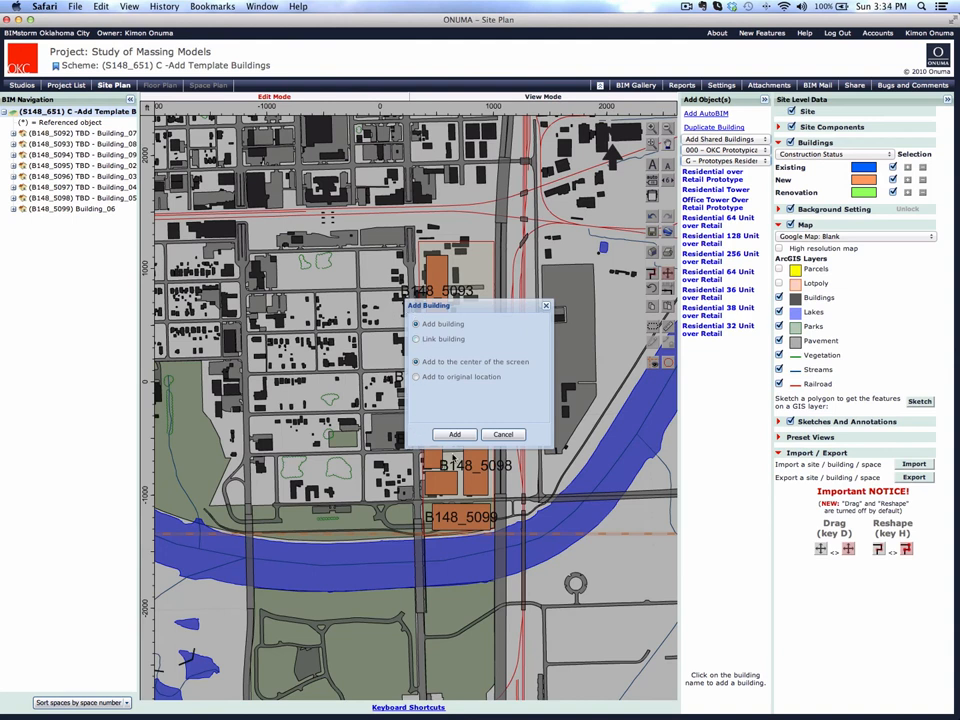
# - Add three copies of the residential-over-retail prototype, then cancel the Add Building dialog
pyautogui.click(454, 434)
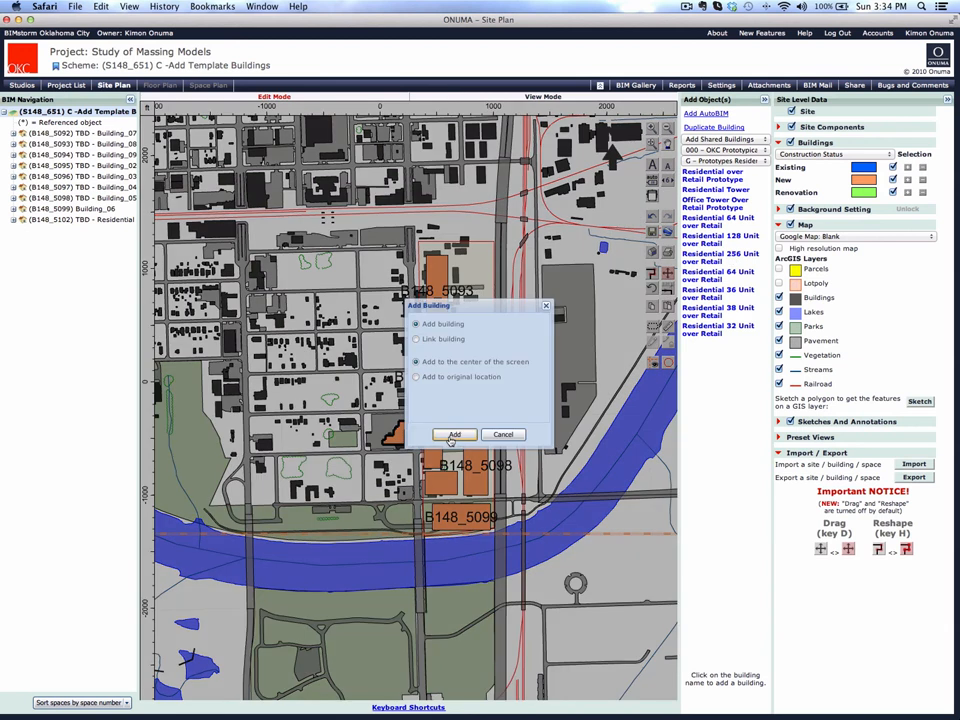
pyautogui.click(455, 434)
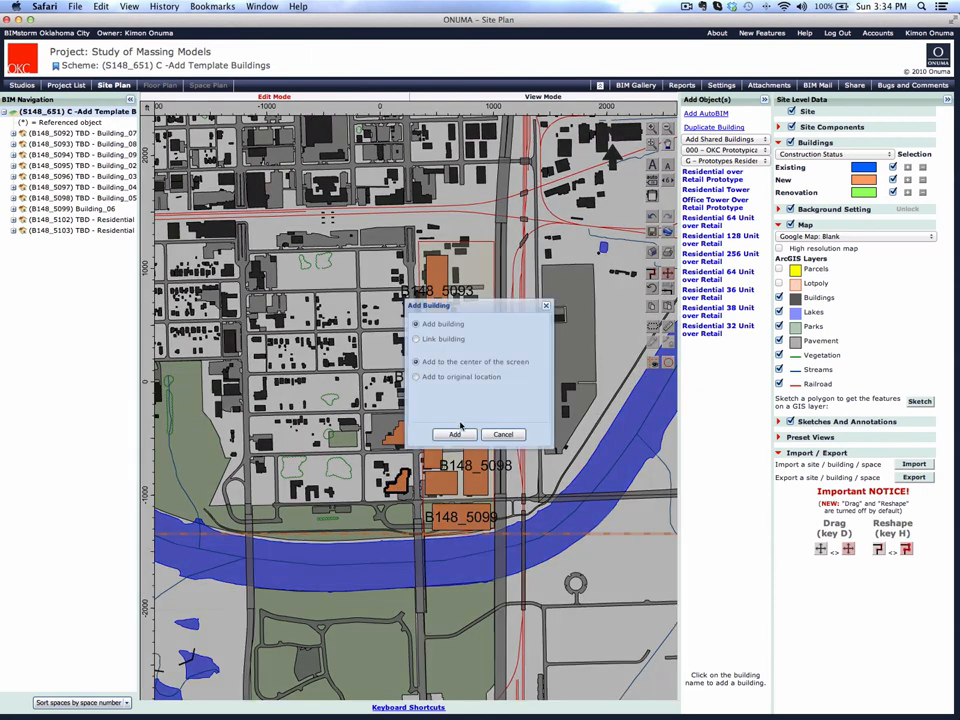
pyautogui.click(454, 434)
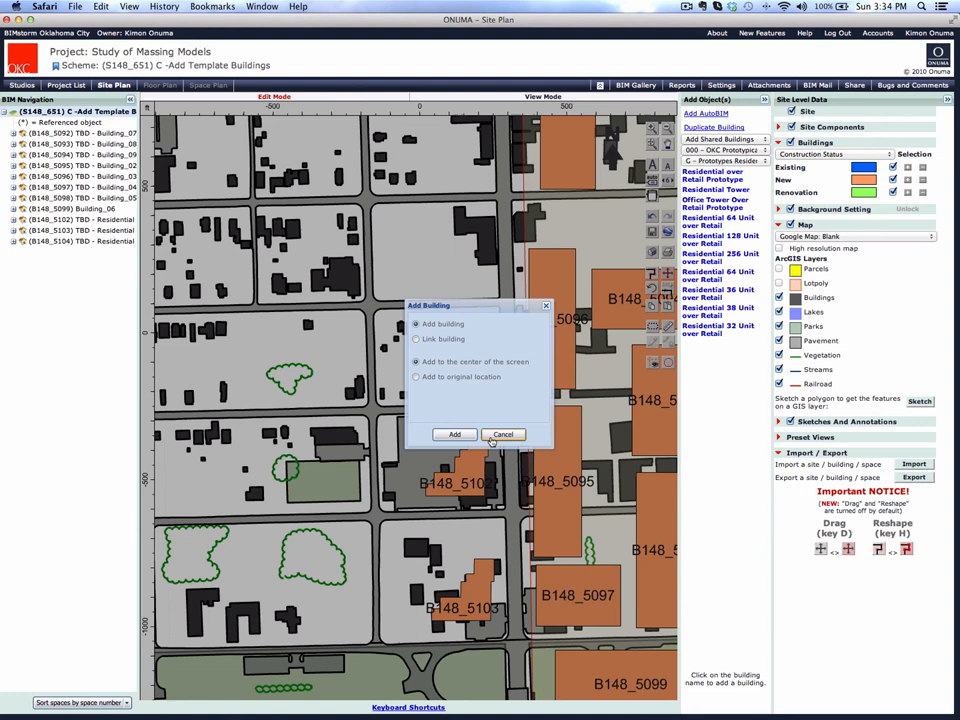
pyautogui.click(454, 434)
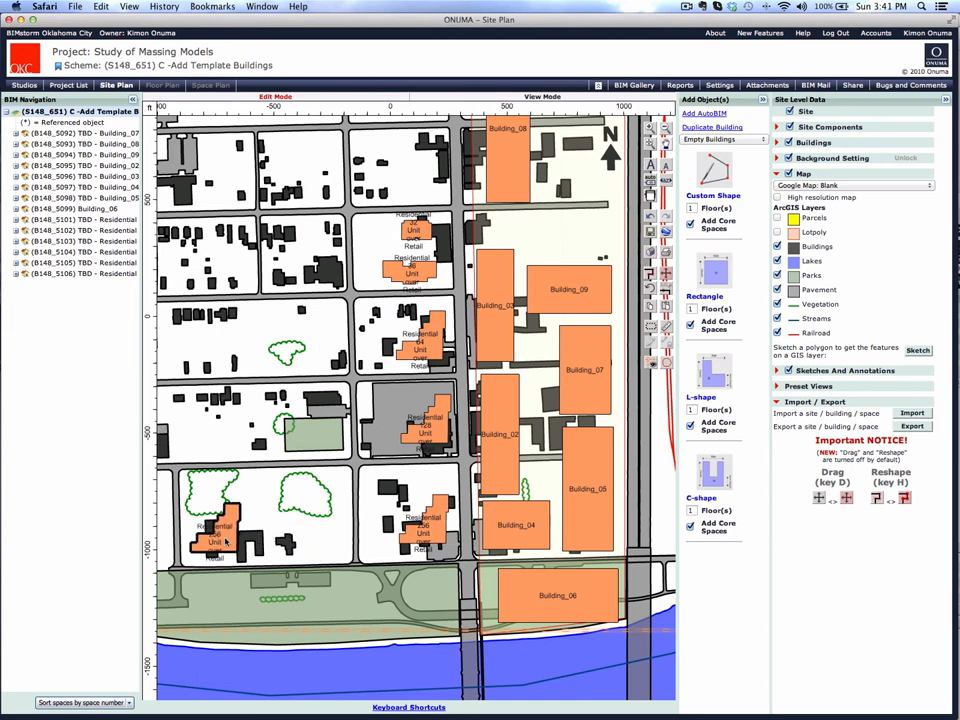
pyautogui.moveTo(635, 395)
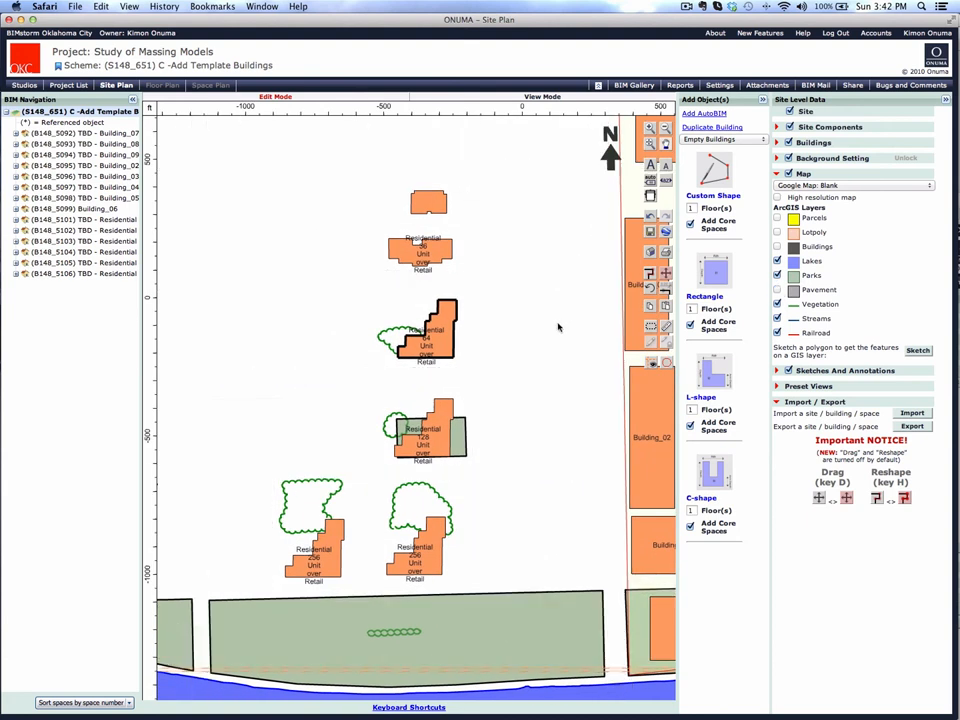
# - Switch the site plan's background map to Satellite Image
pyautogui.click(850, 185)
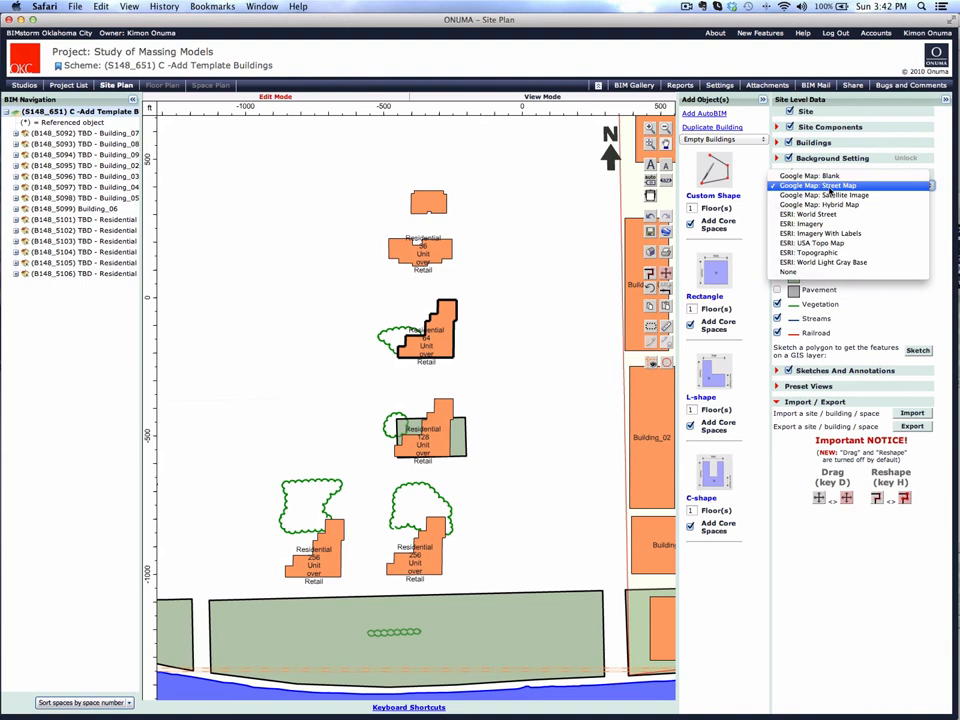
pyautogui.click(824, 195)
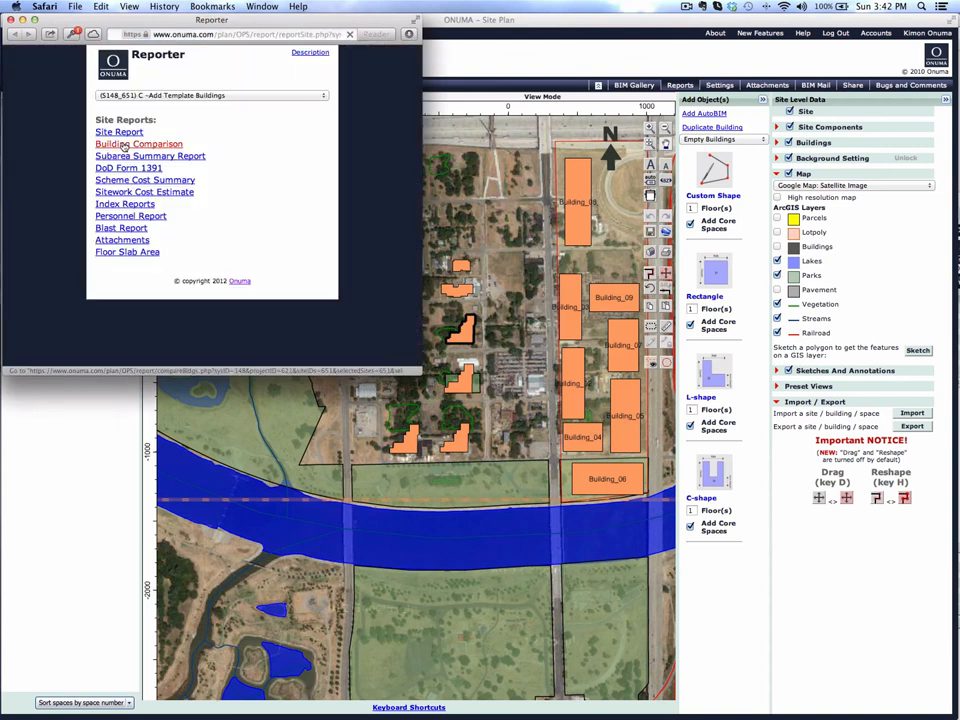
# - Request the Building Comparison report from the Reporter window
pyautogui.click(138, 143)
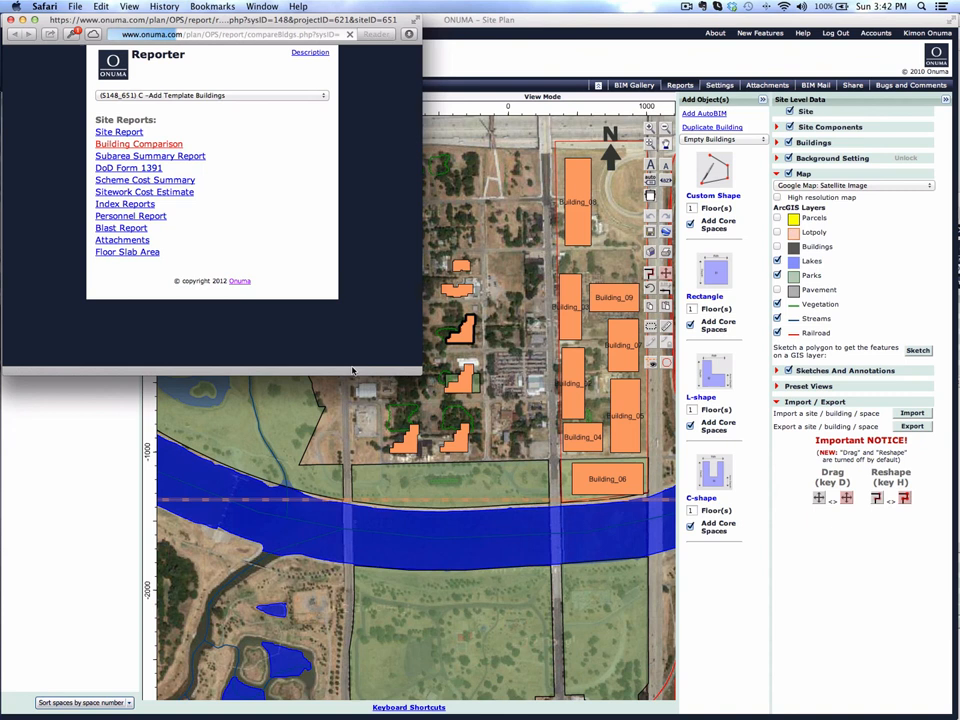
pyautogui.click(138, 144)
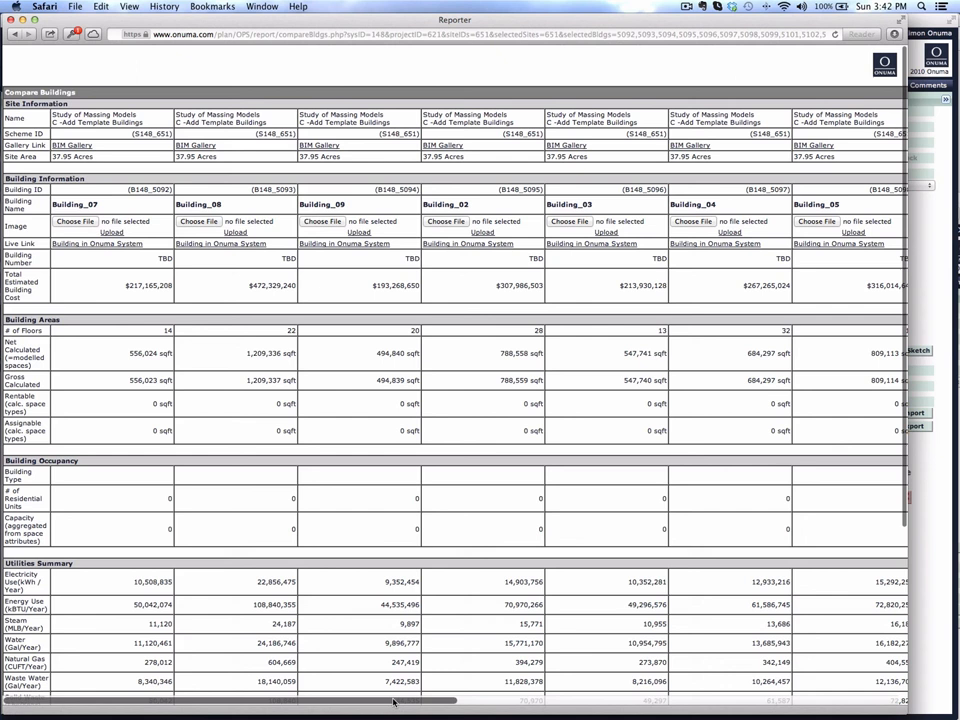
pyautogui.hscroll(3)
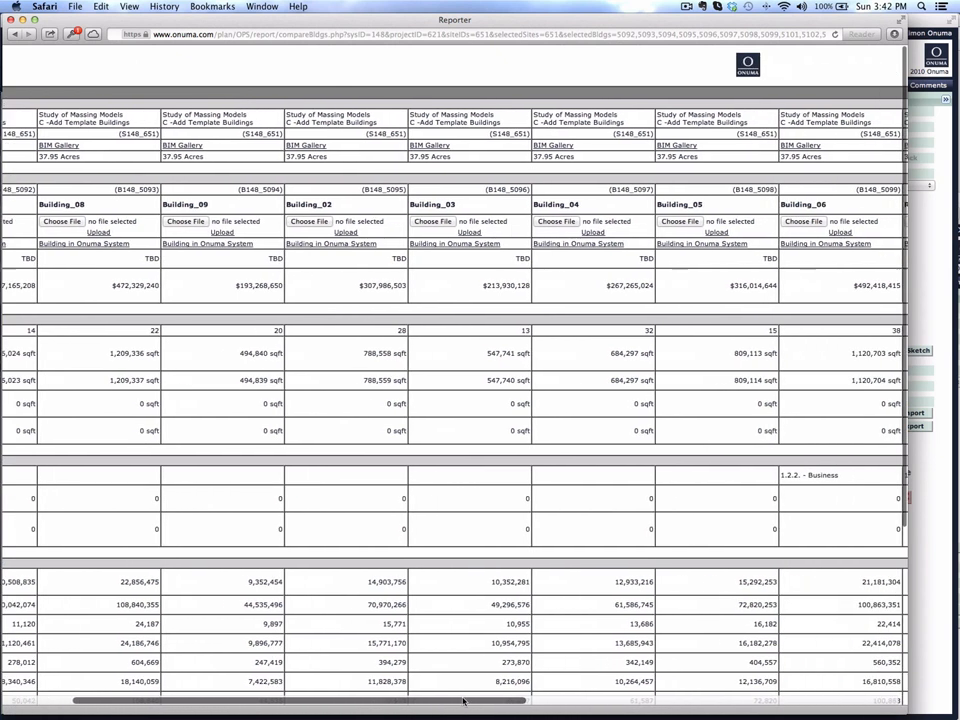
pyautogui.hscroll(3)
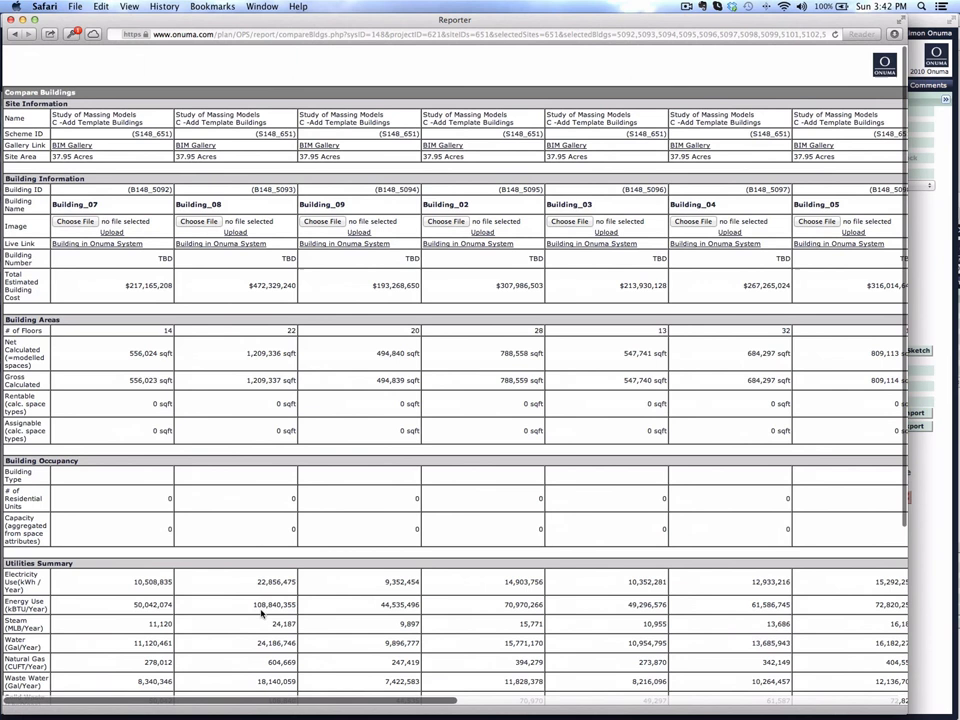
pyautogui.scroll(-3)
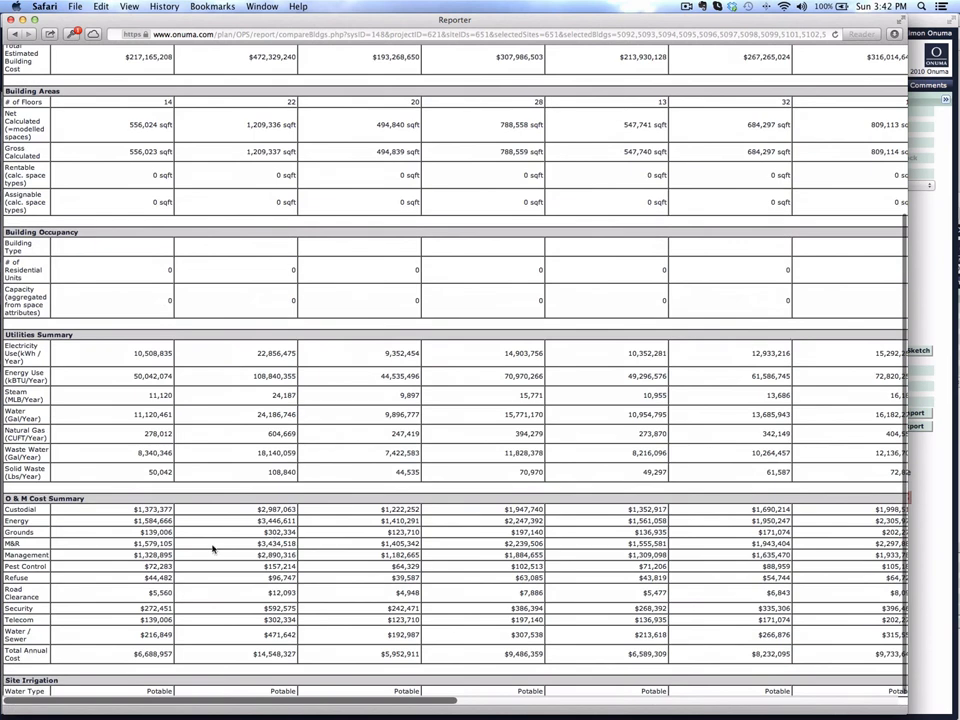
pyautogui.scroll(-3)
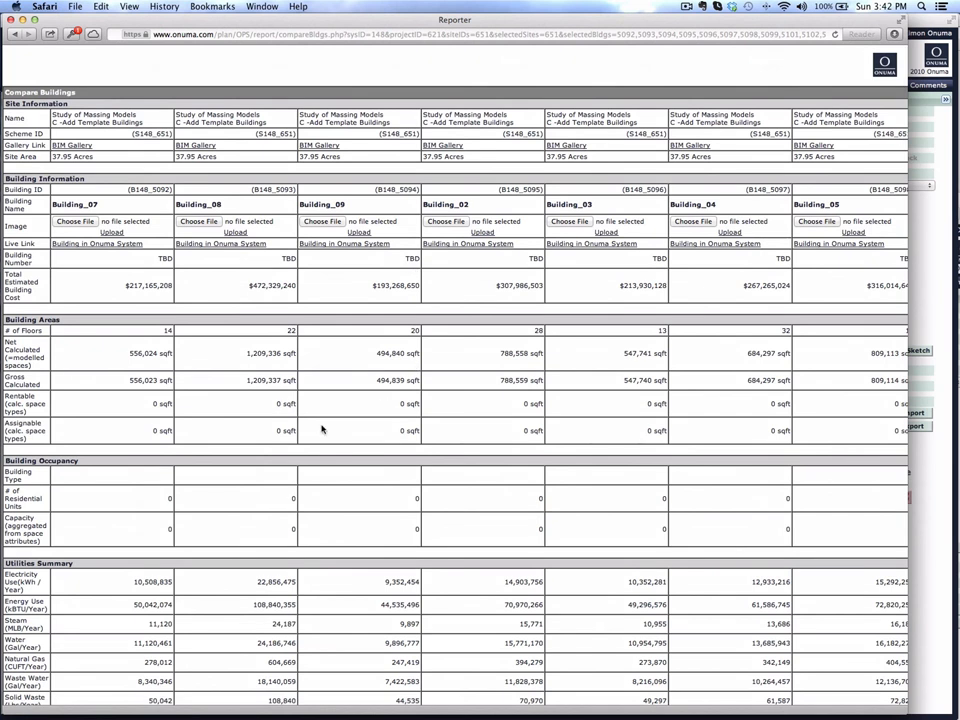
pyautogui.moveTo(682, 417)
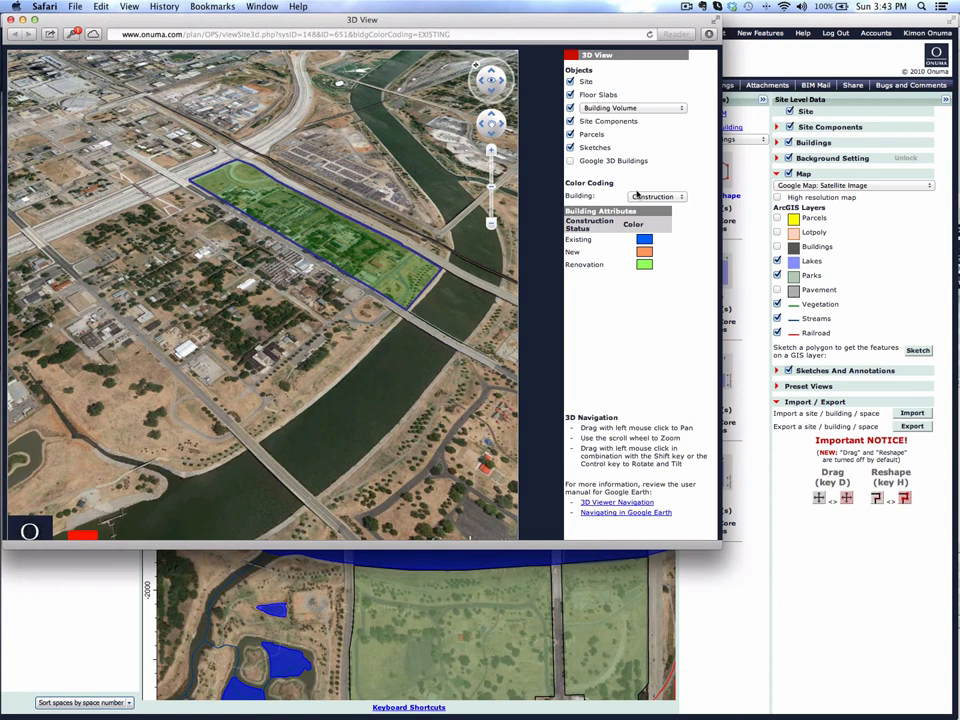
# - Colour buildings Time-based and scrub the timeline between May and November 2013
pyautogui.click(656, 196)
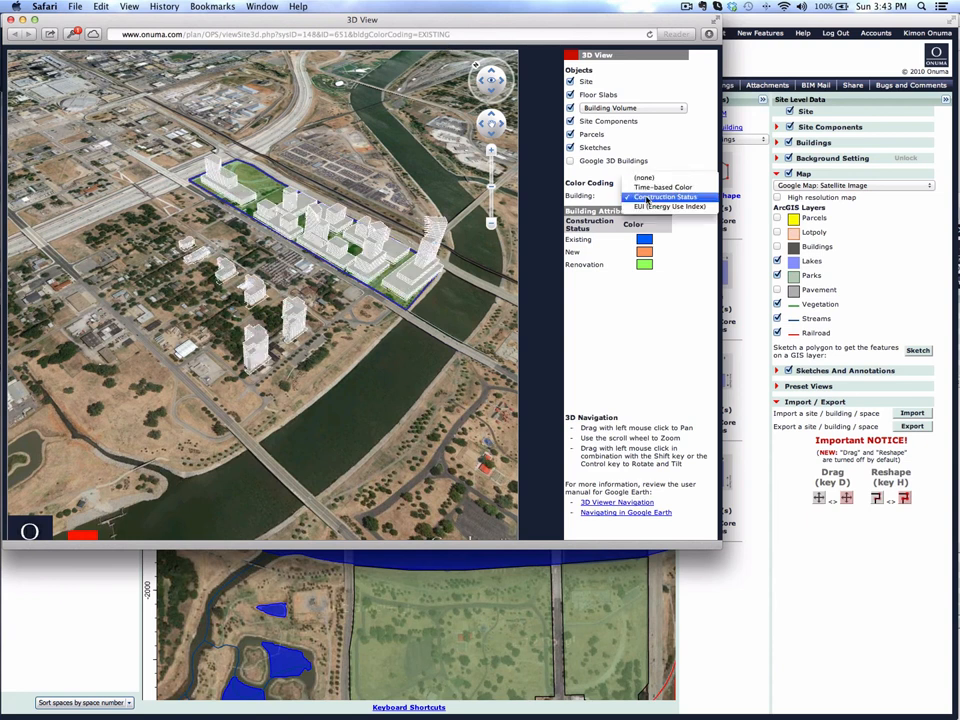
pyautogui.click(660, 178)
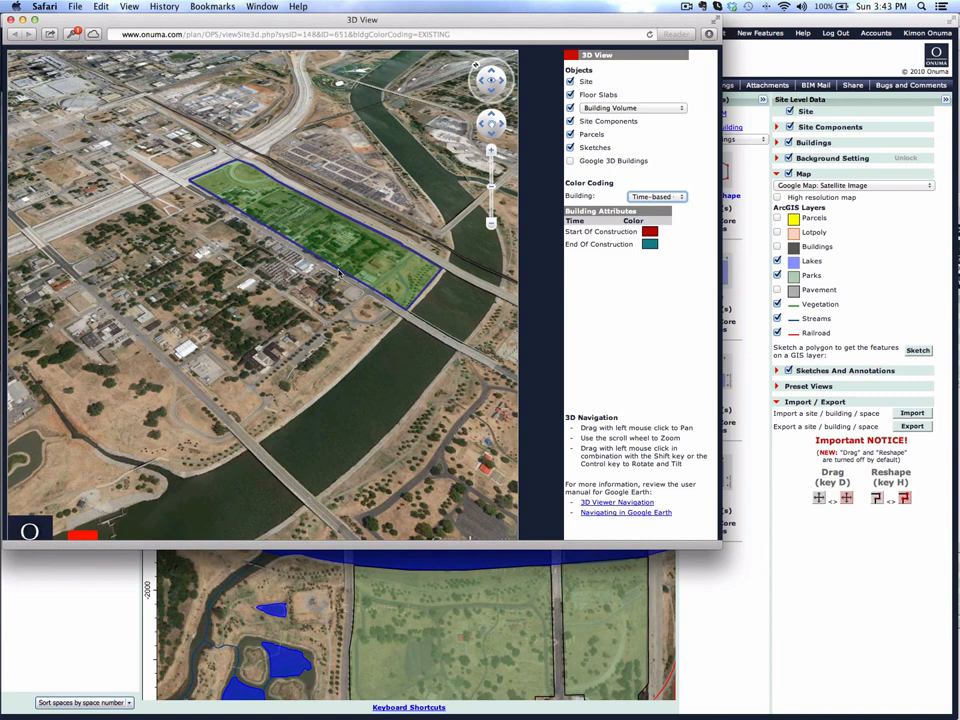
pyautogui.moveTo(290, 290)
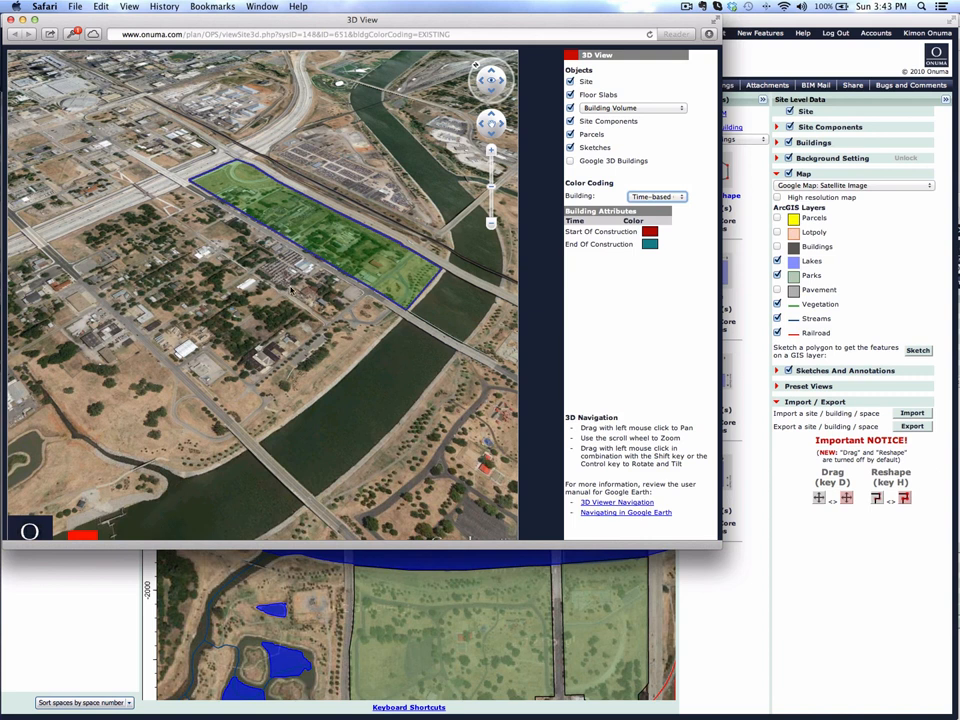
pyautogui.moveTo(335, 296)
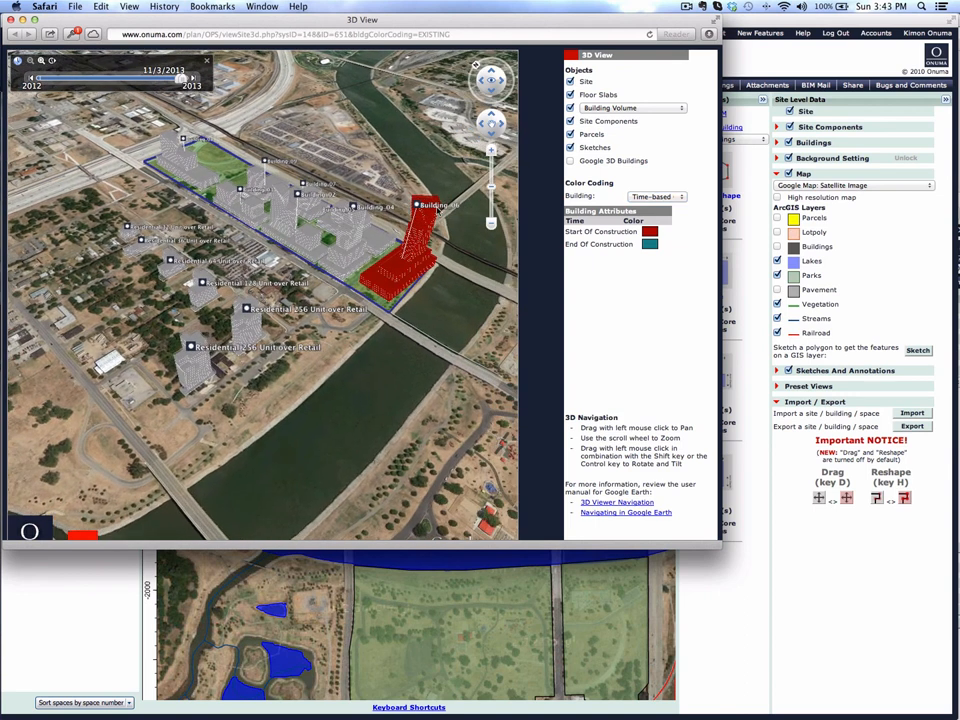
pyautogui.moveTo(175, 78); pyautogui.dragTo(160, 78)
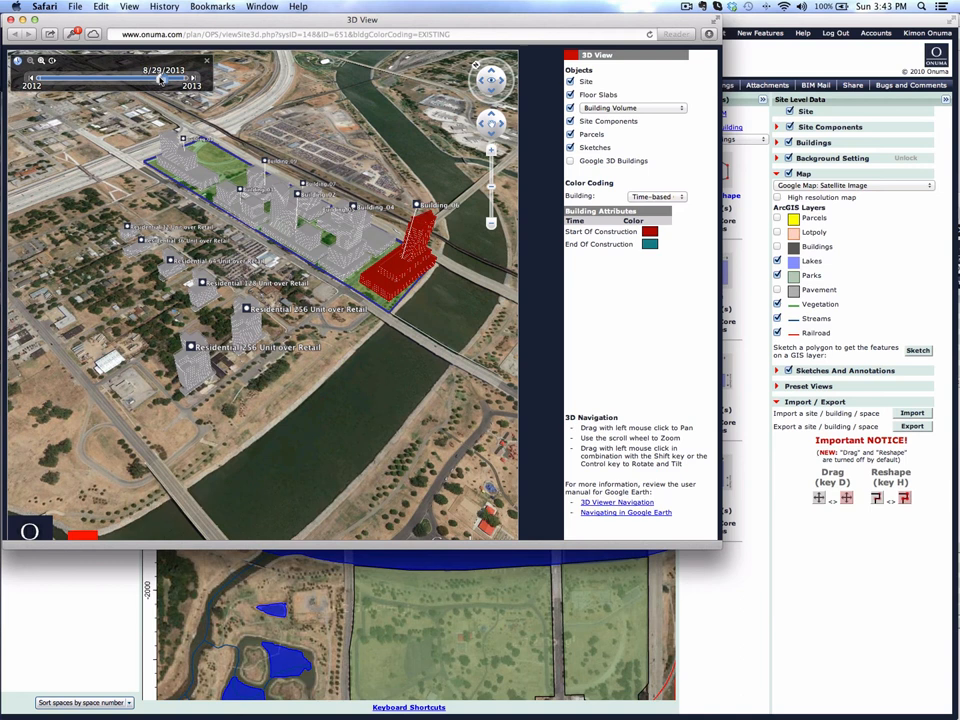
pyautogui.moveTo(160, 78); pyautogui.dragTo(185, 78)
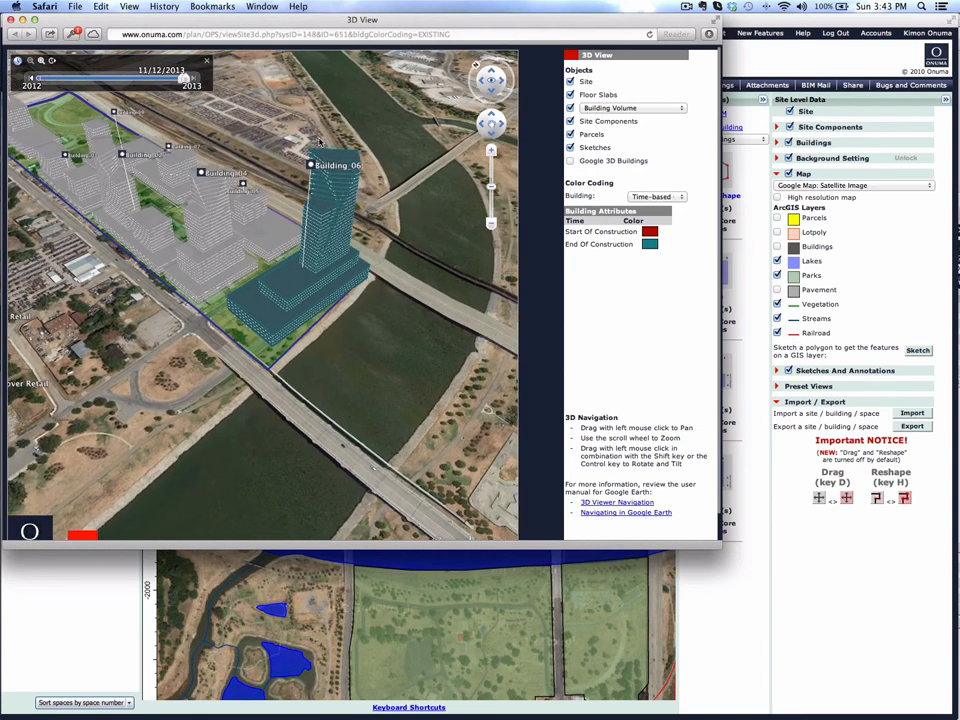
pyautogui.moveTo(183, 77); pyautogui.dragTo(120, 77)
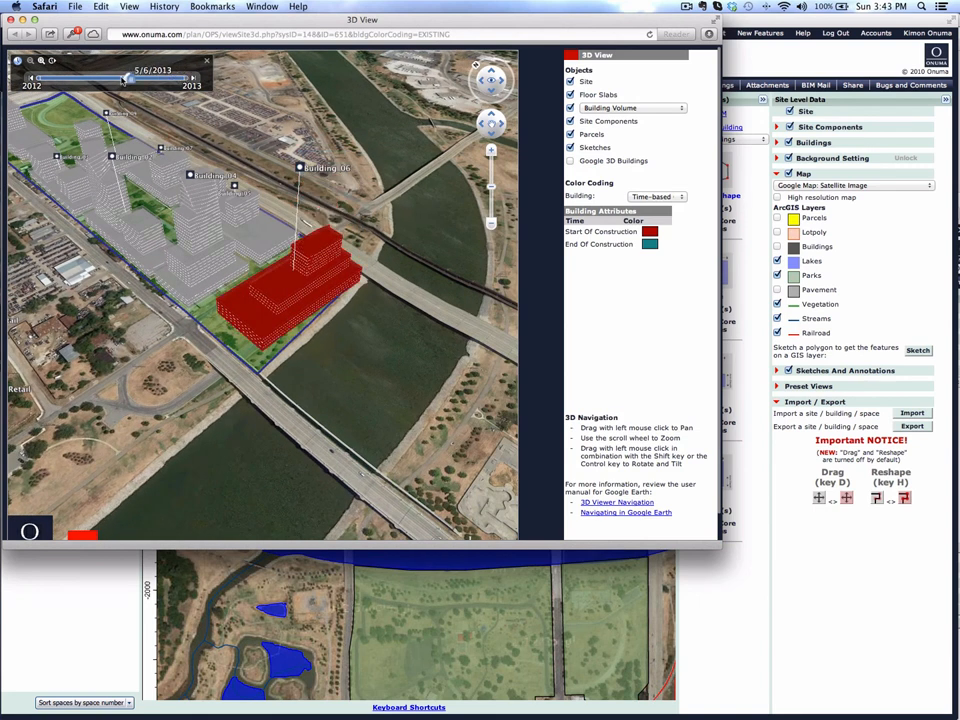
pyautogui.moveTo(120, 78); pyautogui.dragTo(165, 78)
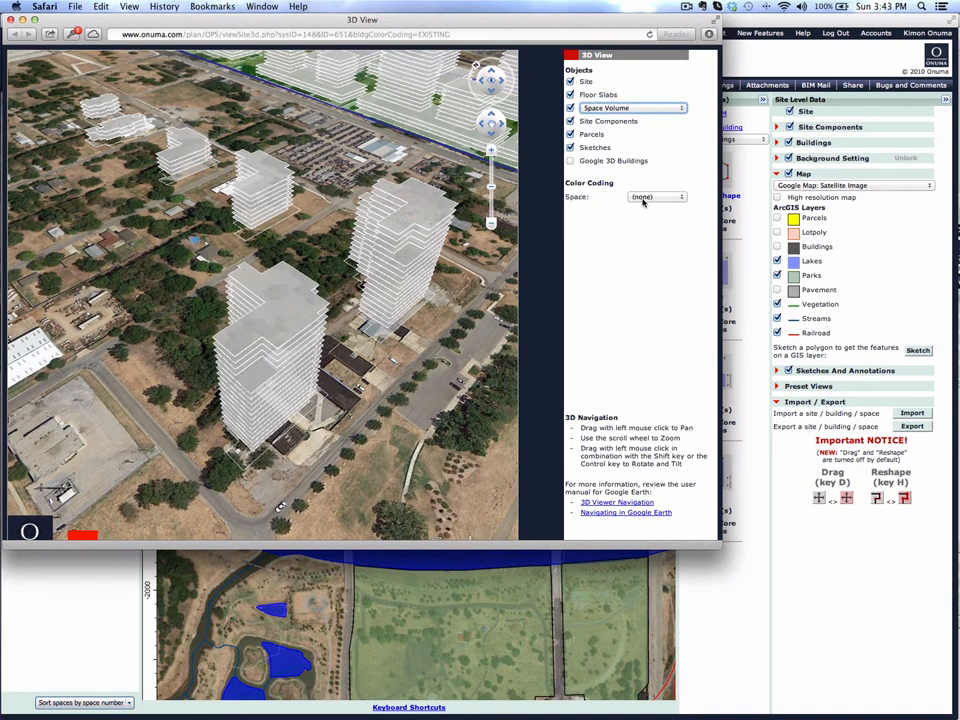
# - Colour the space volumes by Departments and hide the floor slabs
pyautogui.click(655, 196)
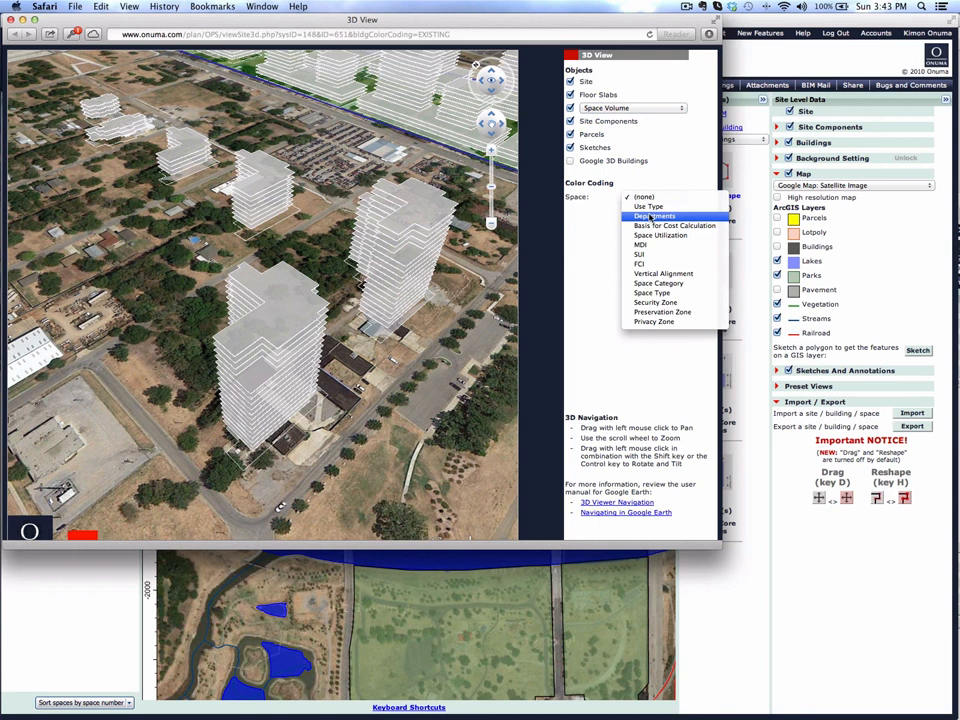
pyautogui.click(655, 216)
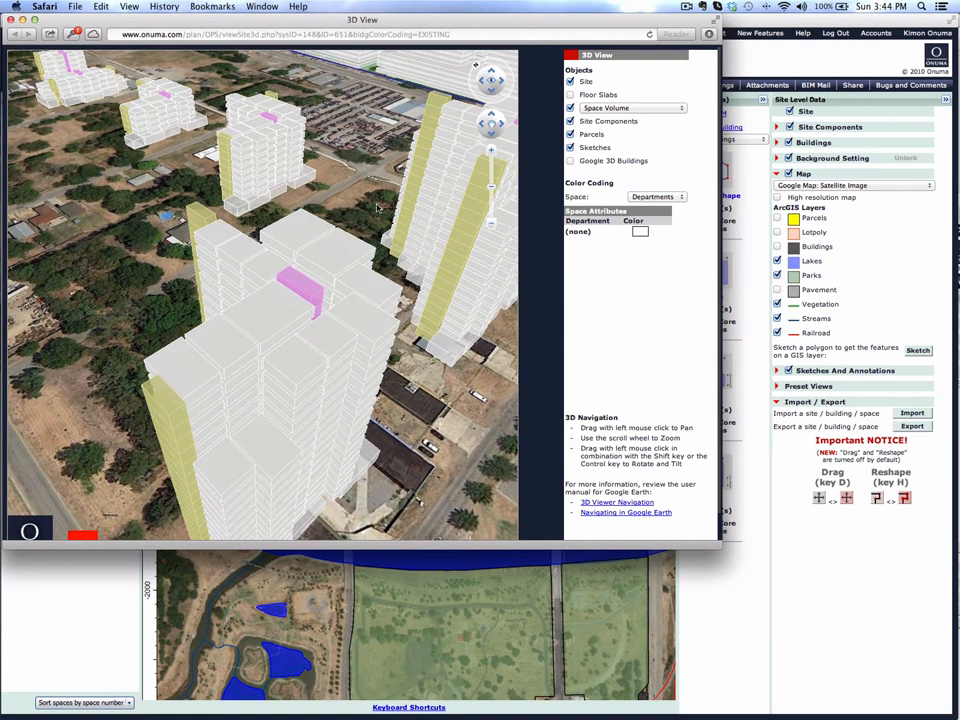
pyautogui.click(320, 300)
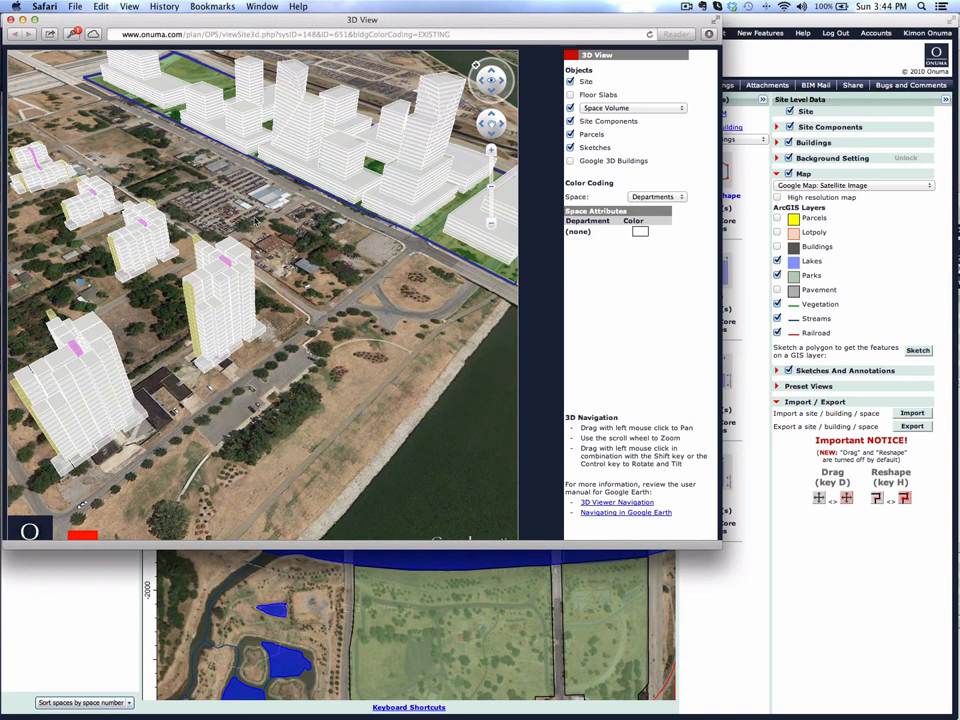
pyautogui.moveTo(260, 233)
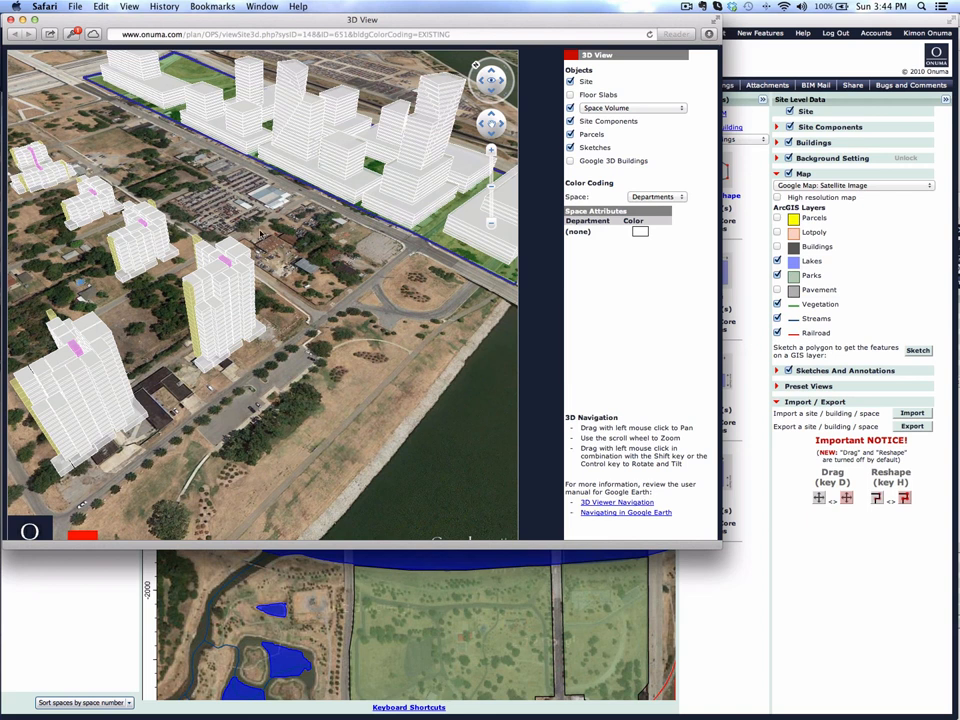
pyautogui.moveTo(367, 270)
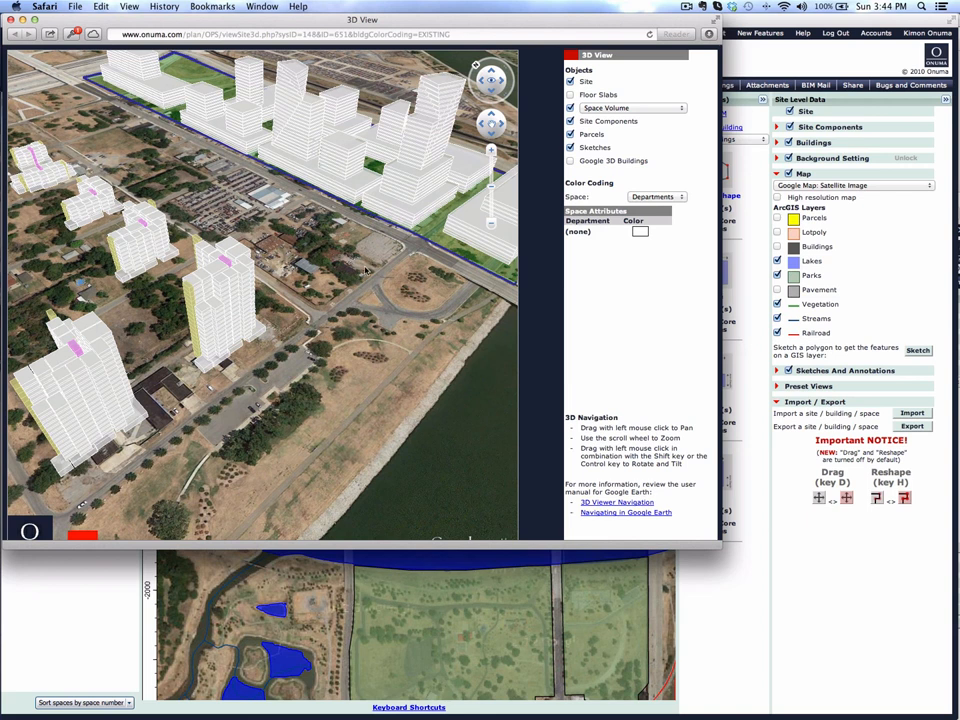